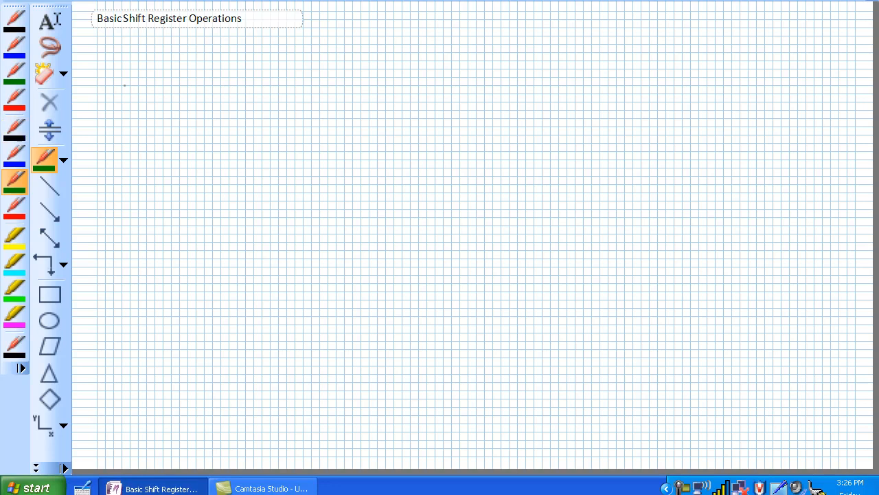
Handwrite '1 Store' and '2 transfer' in green ink, with 'ex:' beneath.
{"action": "left_click_drag", "start_coordinate": [145, 75], "coordinate": [206, 73]}
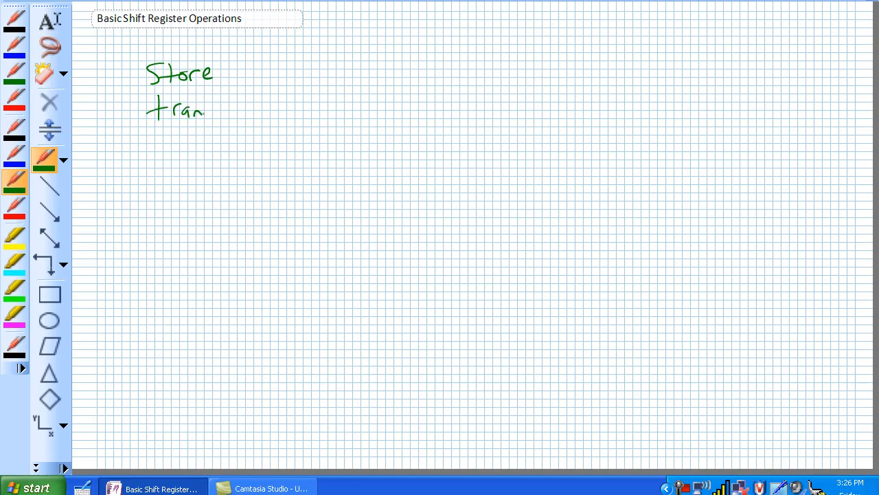
{"action": "left_click_drag", "start_coordinate": [206, 106], "coordinate": [268, 103]}
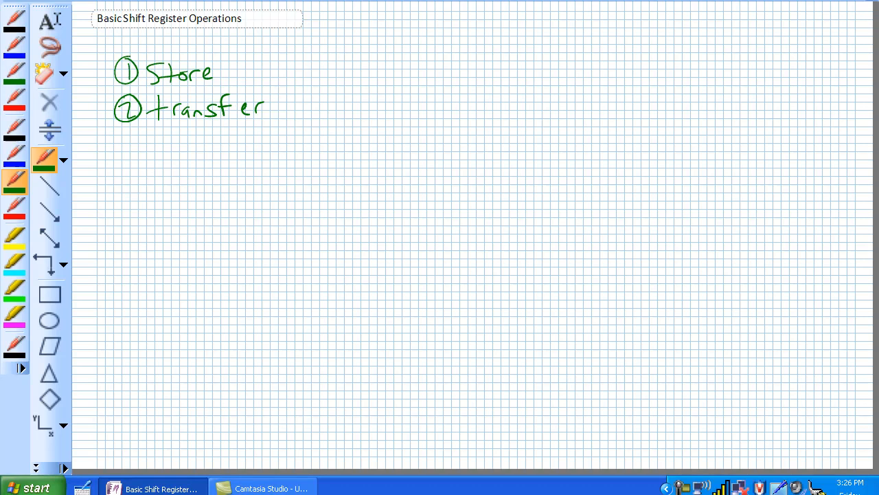
{"action": "left_click_drag", "start_coordinate": [152, 170], "coordinate": [167, 162]}
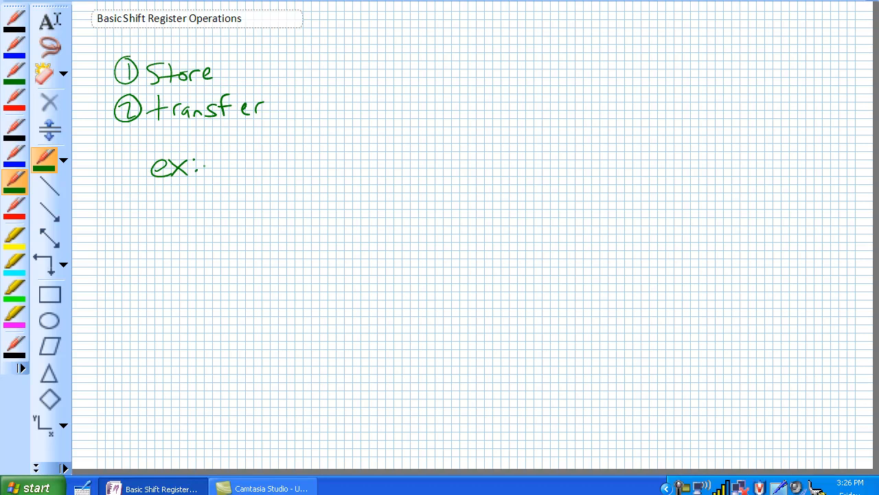
Draw a boxed S-EN-R flip-flop with input values 1, 1, 0.
{"action": "left_click_drag", "start_coordinate": [295, 165], "coordinate": [292, 186]}
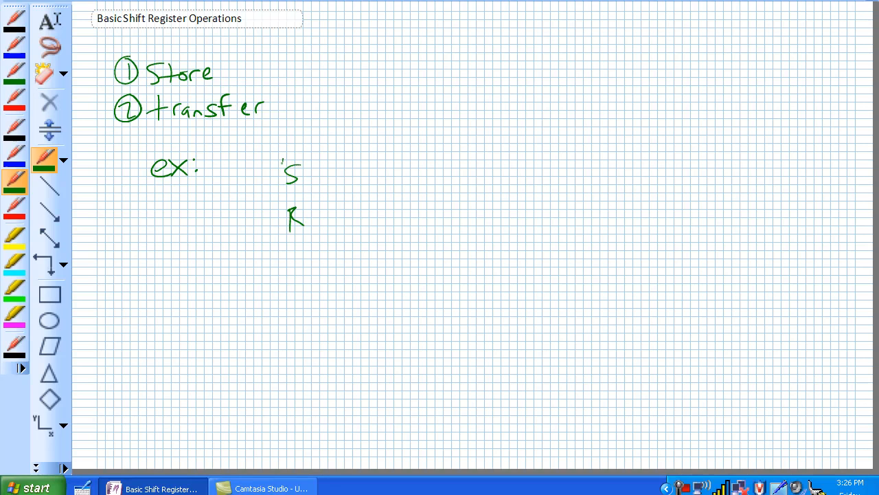
{"action": "left_click_drag", "start_coordinate": [282, 158], "coordinate": [328, 247]}
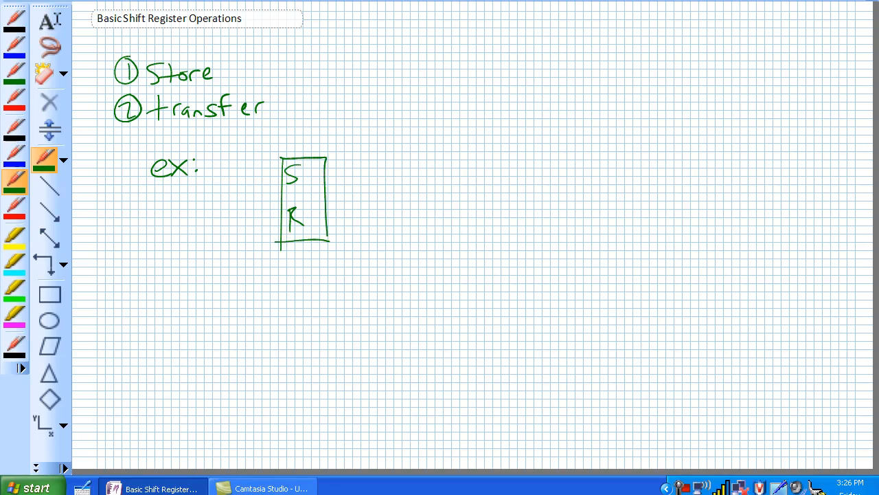
{"action": "left_click_drag", "start_coordinate": [263, 172], "coordinate": [280, 173]}
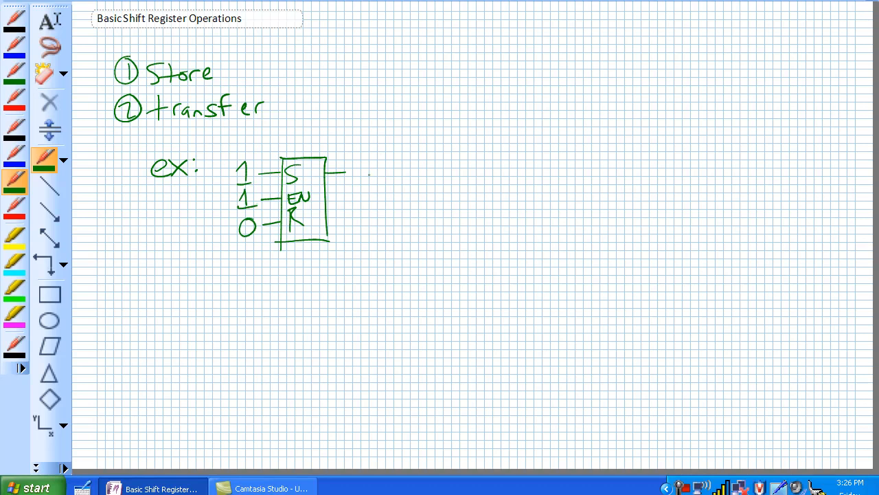
Mark output 1, then draw a clocked J-K flip-flop with K input 1 outputting 0.
{"action": "left_click_drag", "start_coordinate": [368, 155], "coordinate": [371, 182]}
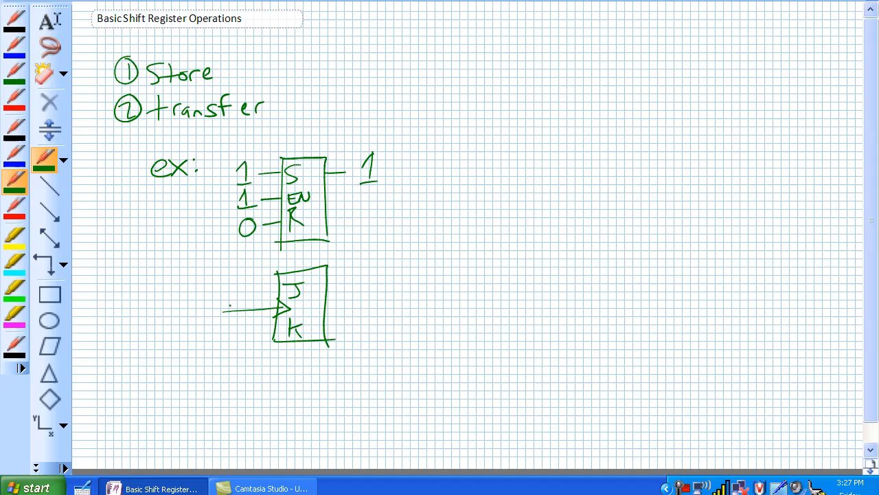
{"action": "left_click_drag", "start_coordinate": [237, 306], "coordinate": [255, 288]}
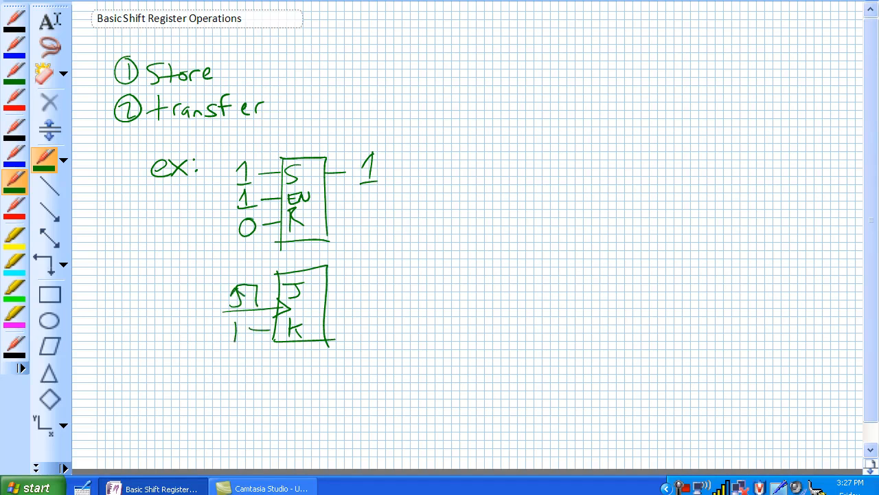
{"action": "left_click_drag", "start_coordinate": [323, 281], "coordinate": [347, 281]}
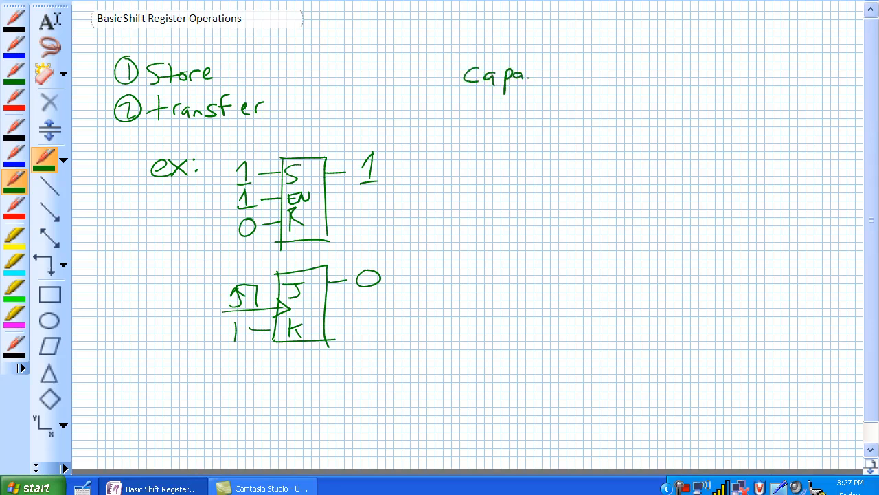
Write 'capacity — #' and 'capability — move' at upper right, starting item '1 in'.
{"action": "left_click_drag", "start_coordinate": [529, 76], "coordinate": [577, 83]}
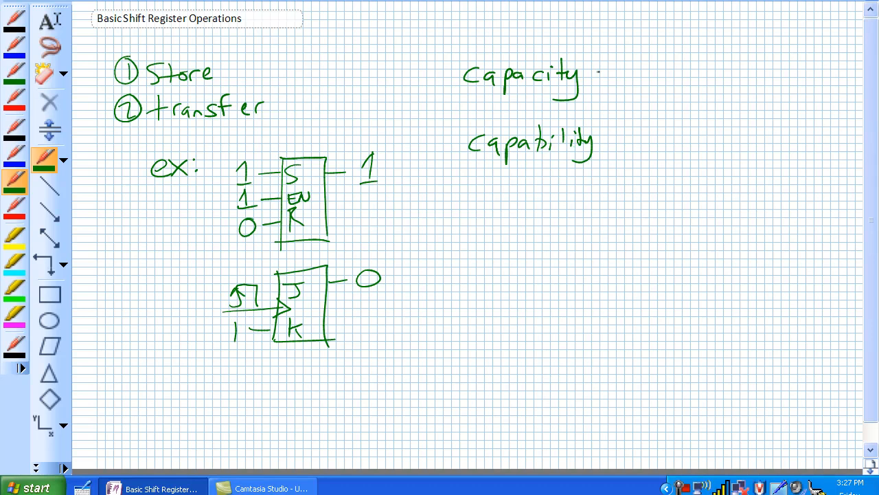
{"action": "left_click_drag", "start_coordinate": [604, 72], "coordinate": [660, 72]}
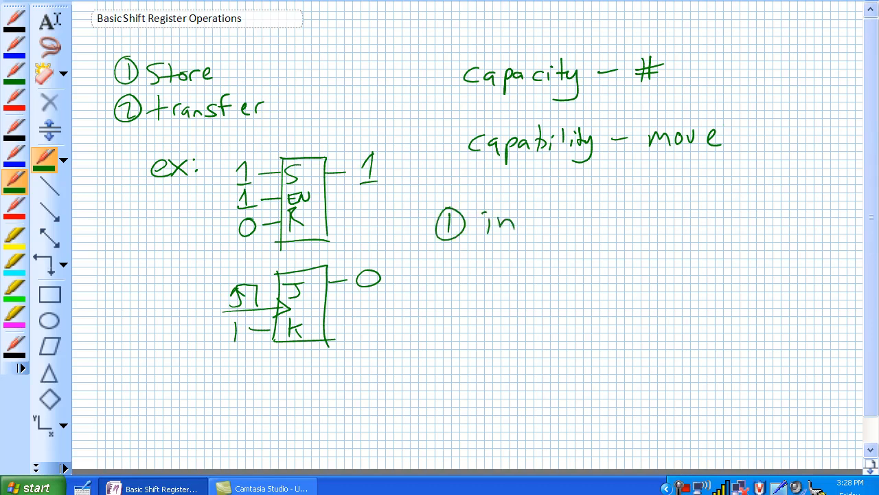
Add 'serial parallel' to item 1 in and item 2 out.
{"action": "left_click_drag", "start_coordinate": [536, 223], "coordinate": [591, 223]}
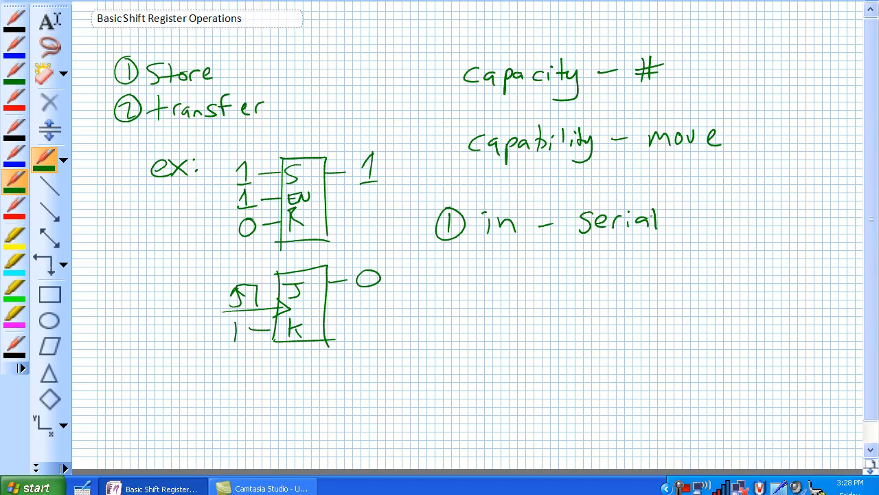
{"action": "left_click_drag", "start_coordinate": [694, 231], "coordinate": [725, 220]}
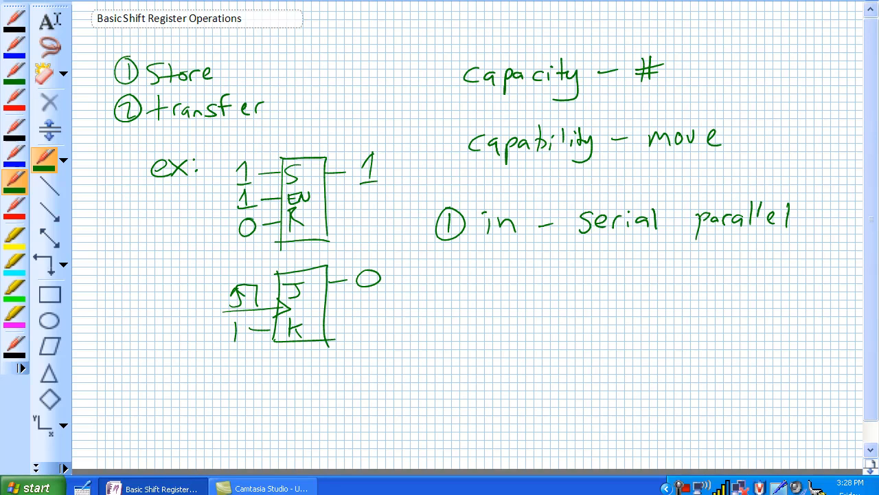
{"action": "left_click_drag", "start_coordinate": [443, 268], "coordinate": [457, 289]}
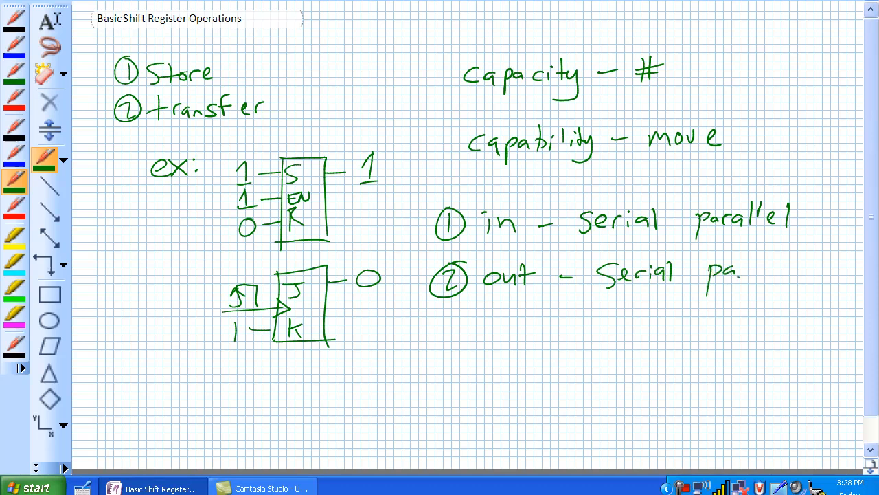
{"action": "type", "text": "parallel"}
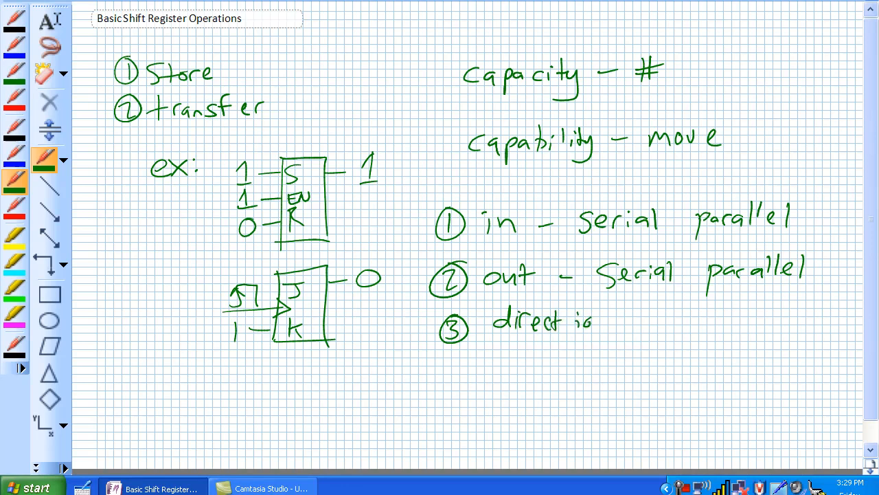
Write item 3 'direction — l r rotating'.
{"action": "type", "text": "ion —"}
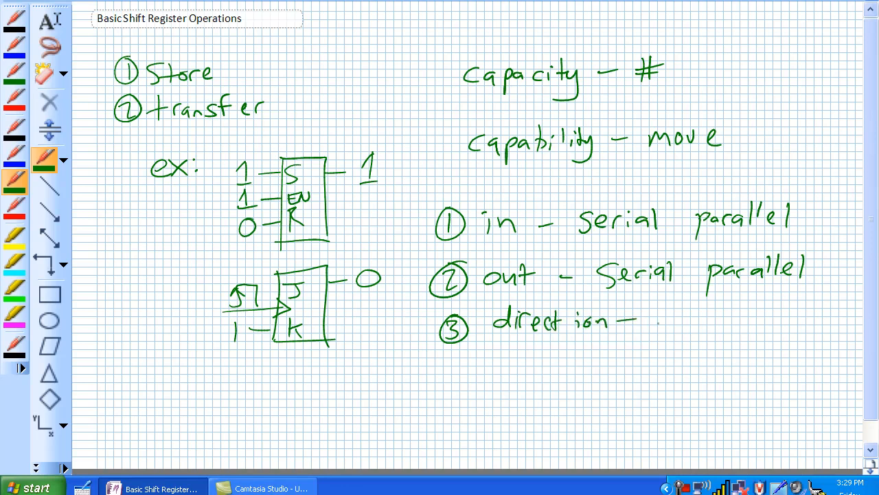
{"action": "type", "text": "l r"}
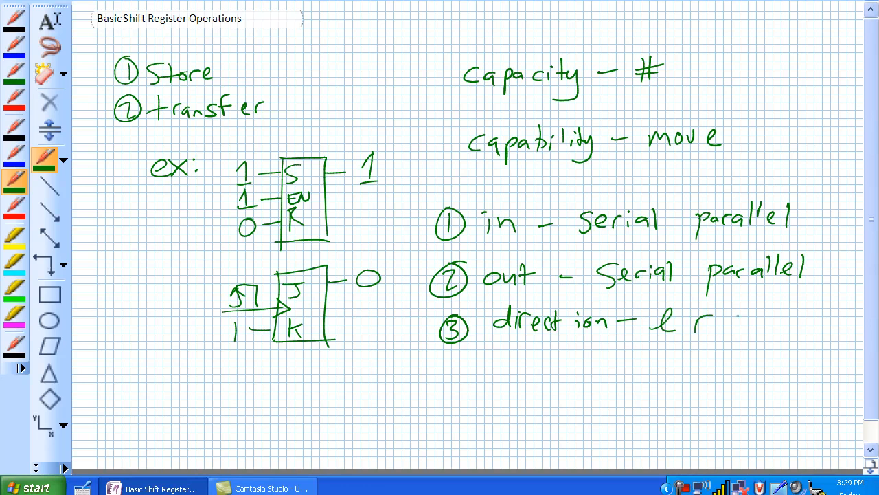
{"action": "left_click_drag", "start_coordinate": [739, 320], "coordinate": [773, 319]}
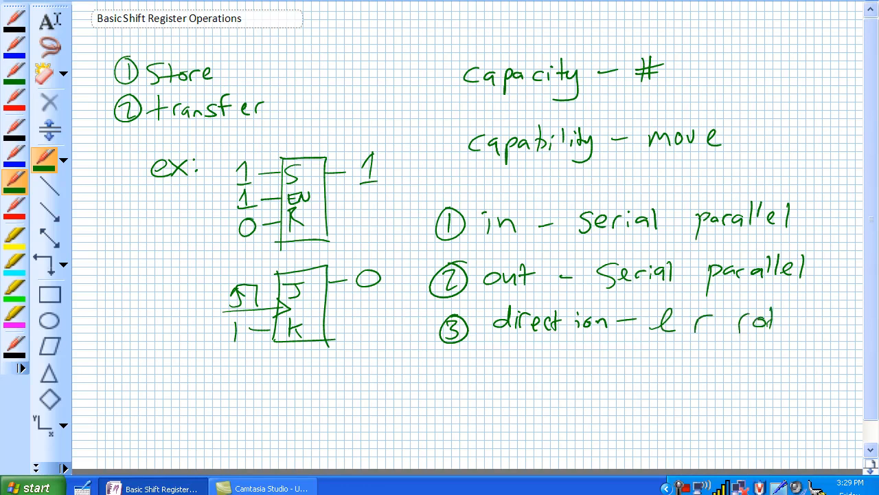
{"action": "type", "text": "rotating"}
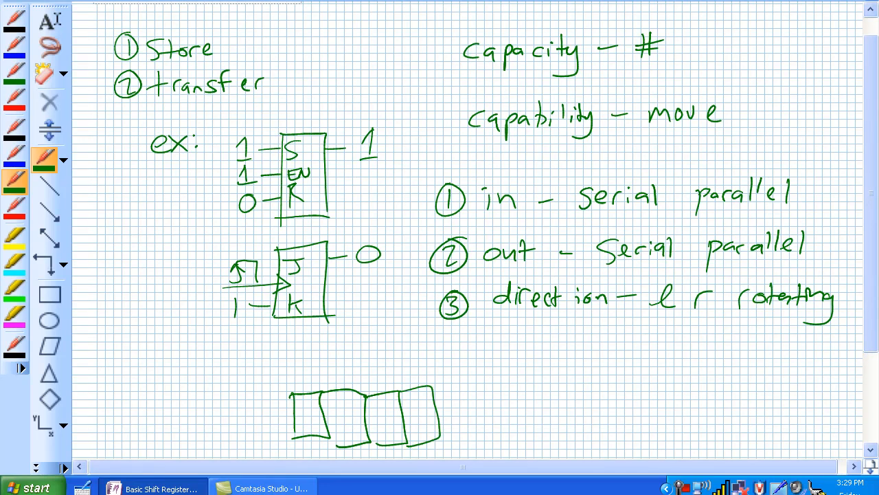
Draw in and out arrows through the four cells and label 'serial in/shift r/serial out'.
{"action": "left_click_drag", "start_coordinate": [230, 414], "coordinate": [289, 415]}
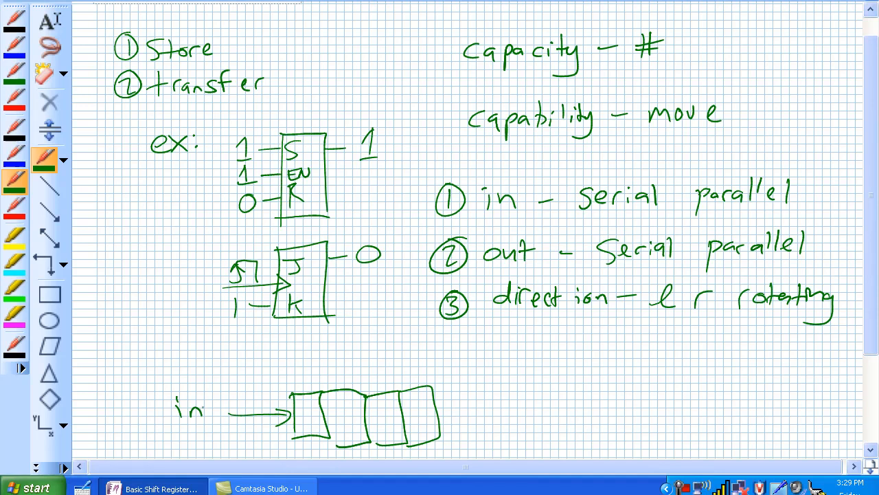
{"action": "left_click_drag", "start_coordinate": [309, 419], "coordinate": [340, 416]}
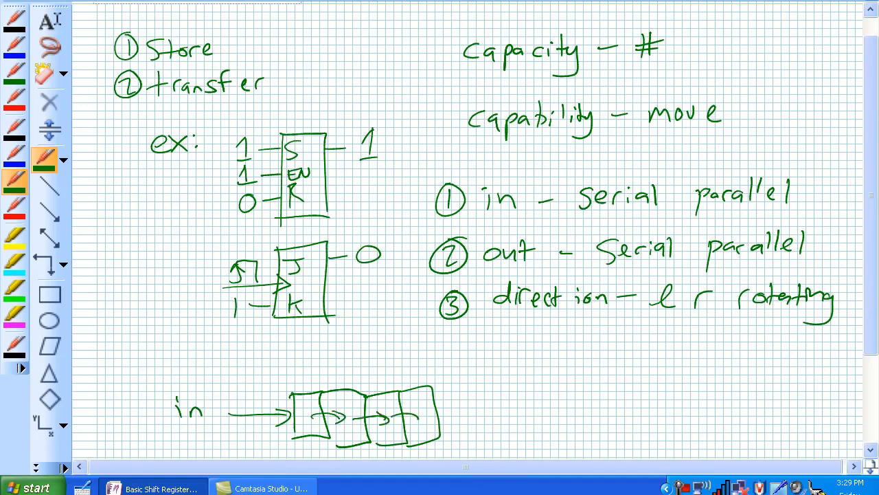
{"action": "left_click_drag", "start_coordinate": [433, 416], "coordinate": [498, 416]}
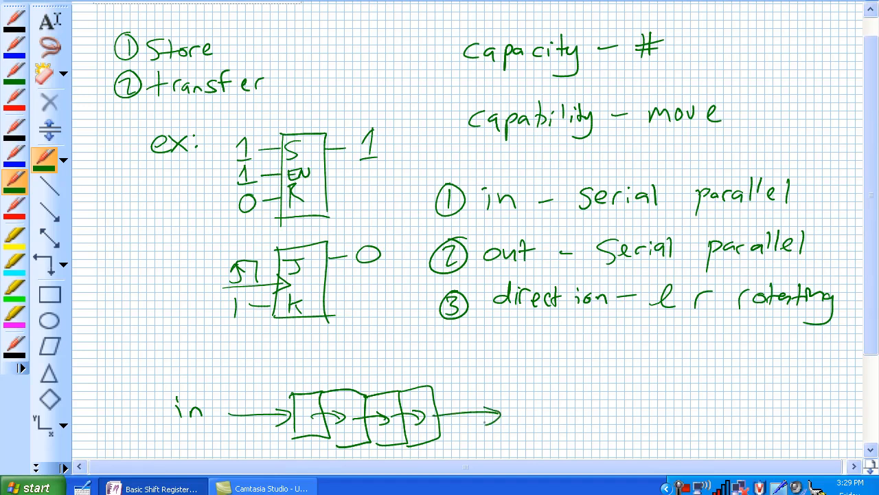
{"action": "type", "text": "out"}
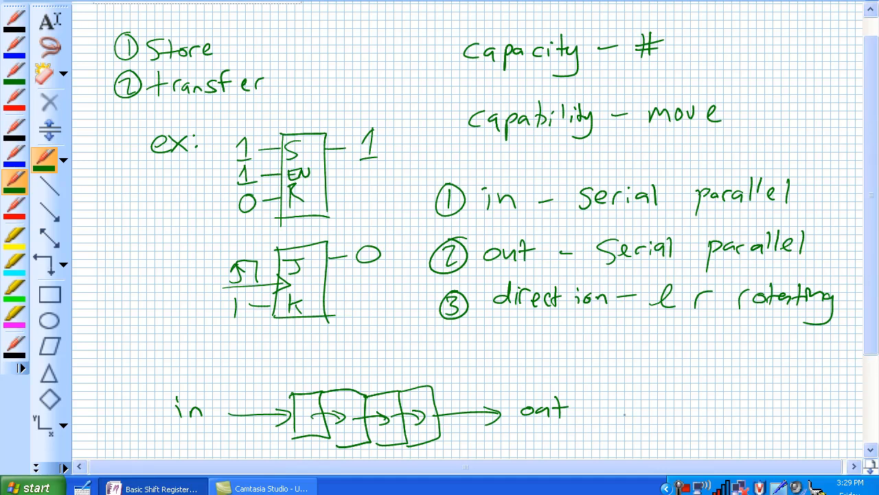
{"action": "type", "text": "Serial in/Shift r/"}
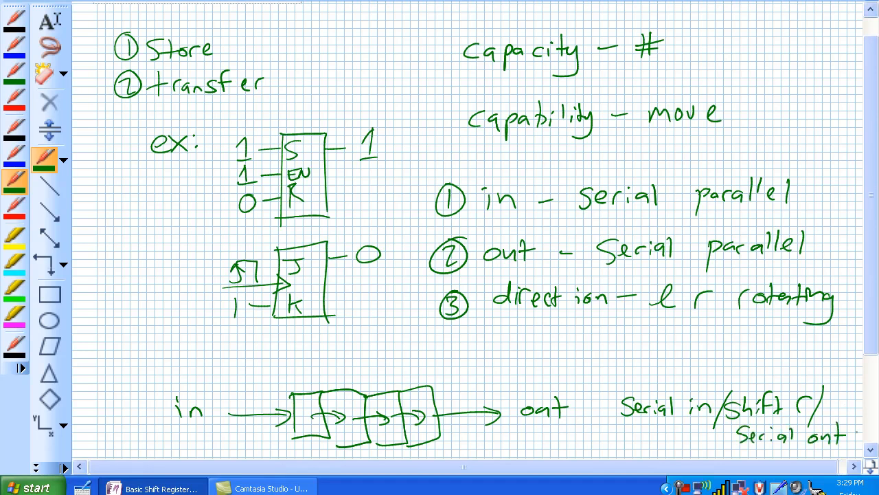
Draw a leftward register with in and out arrows and an arrow to the serial label.
{"action": "scroll", "scroll_direction": "down", "scroll_amount": 3}
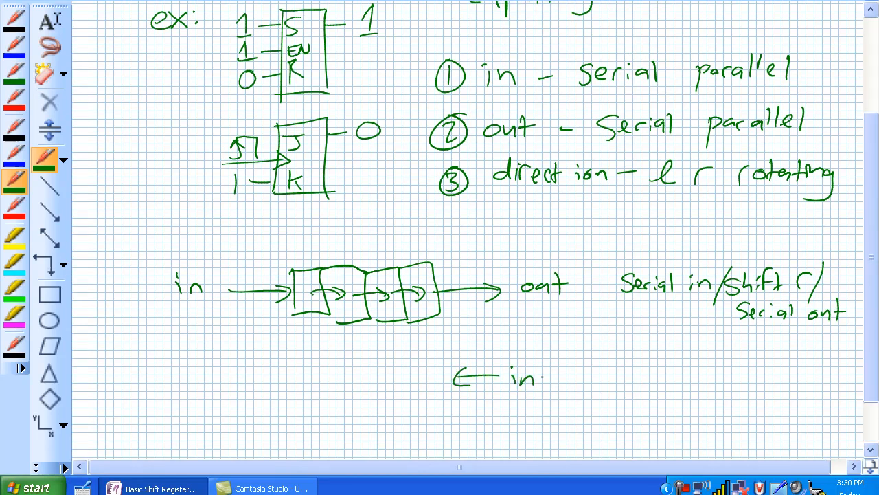
{"action": "left_click_drag", "start_coordinate": [388, 357], "coordinate": [450, 405]}
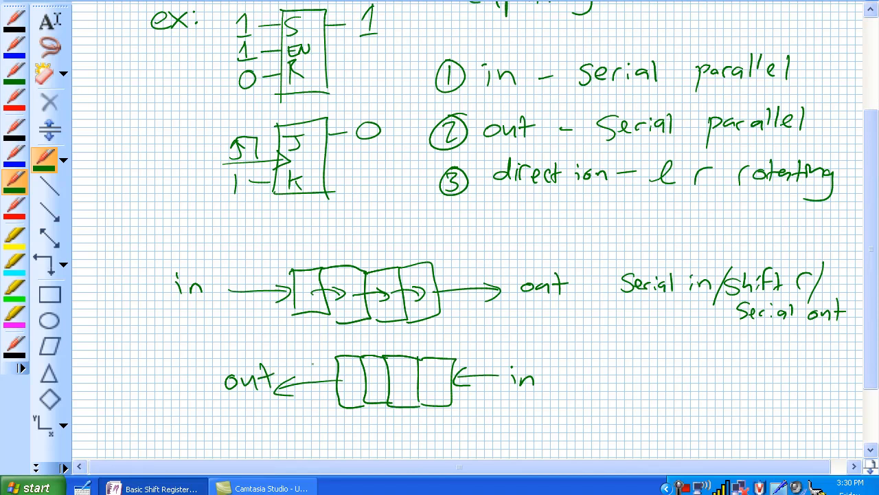
{"action": "left_click_drag", "start_coordinate": [628, 326], "coordinate": [677, 302]}
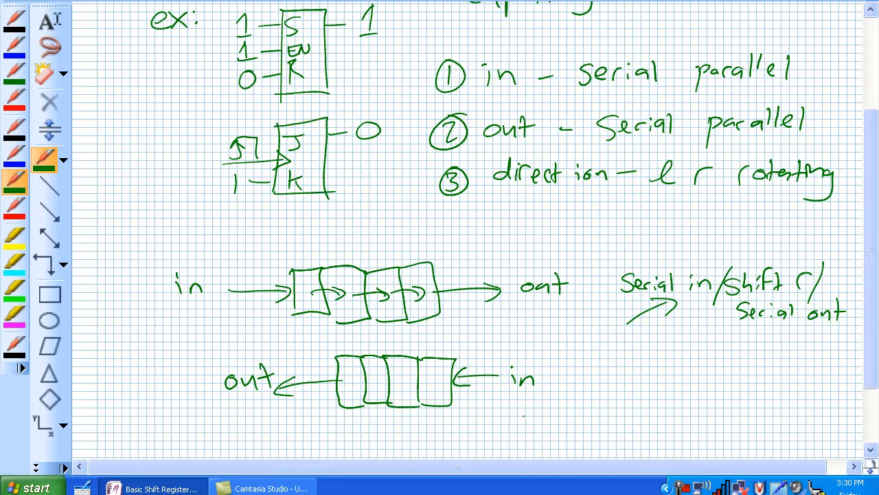
Write BOB, JOE and Jim beneath it, moving the BOB SALLY label left.
{"action": "type", "text": "B0"}
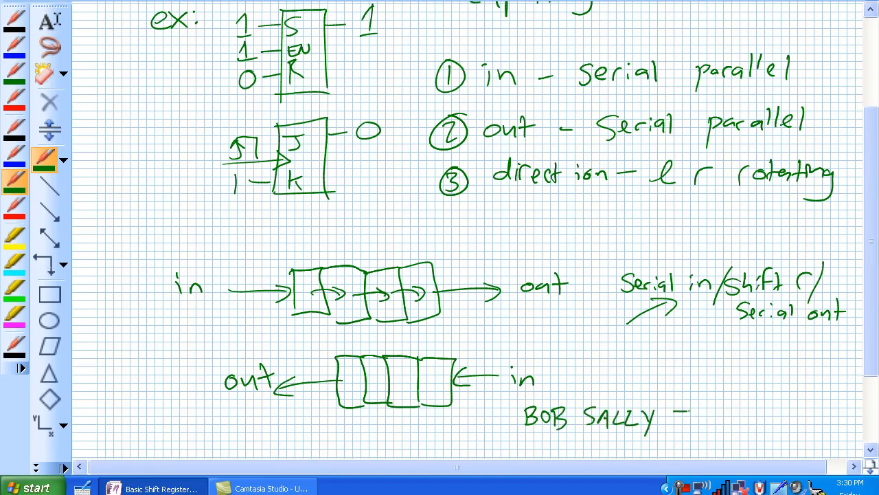
{"action": "type", "text": "JOE"}
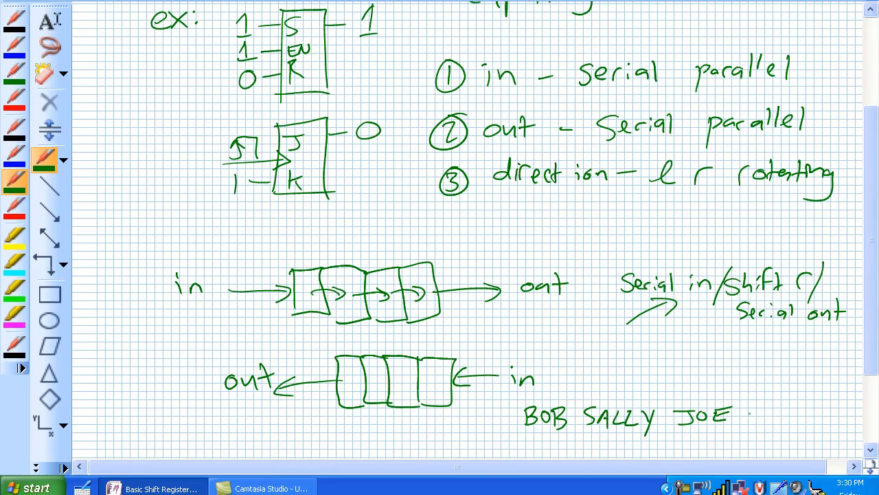
{"action": "type", "text": "Jim"}
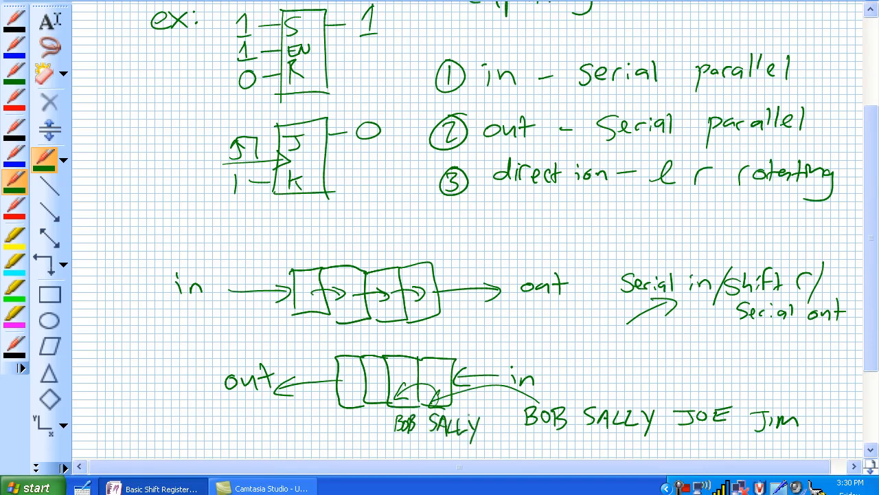
{"action": "scroll", "scroll_direction": "down", "scroll_amount": 3}
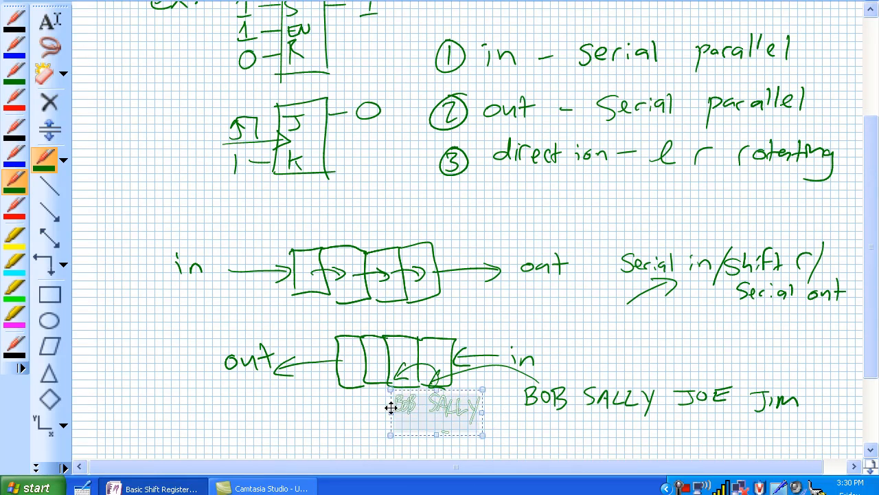
{"action": "left_click_drag", "start_coordinate": [436, 409], "coordinate": [399, 403]}
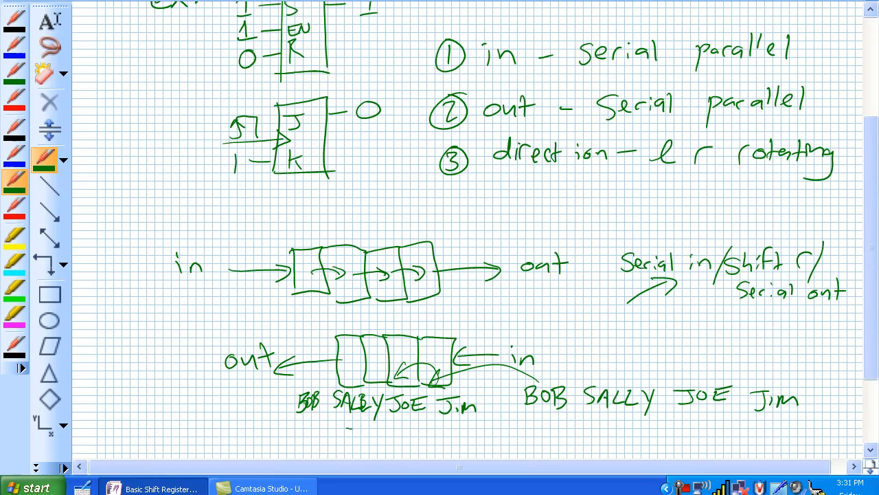
Draw a new four-cell register box with BOB SALLY Jo Jim beneath.
{"action": "scroll", "scroll_direction": "down", "scroll_amount": 3}
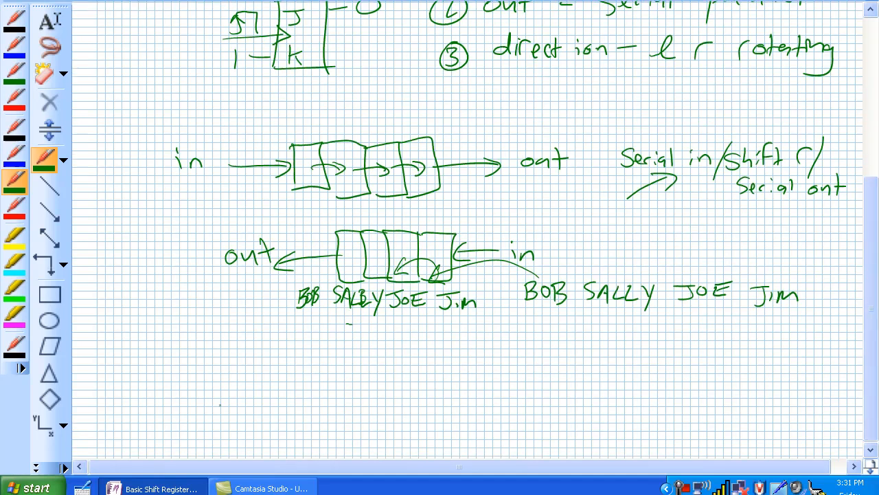
{"action": "left_click_drag", "start_coordinate": [219, 357], "coordinate": [347, 409]}
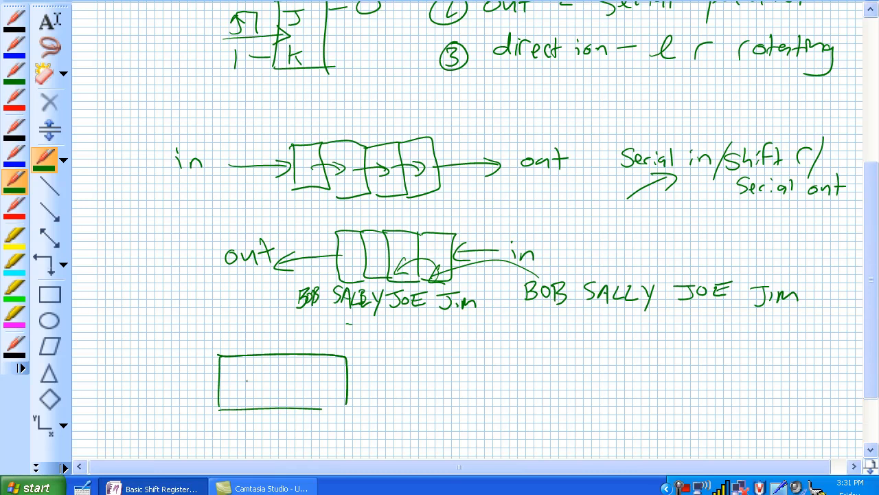
{"action": "left_click_drag", "start_coordinate": [244, 357], "coordinate": [244, 409]}
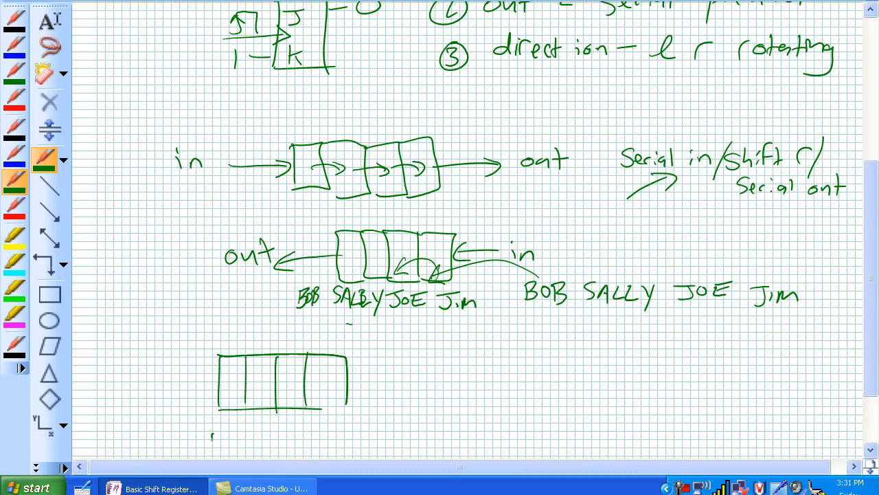
{"action": "type", "text": "BOB S"}
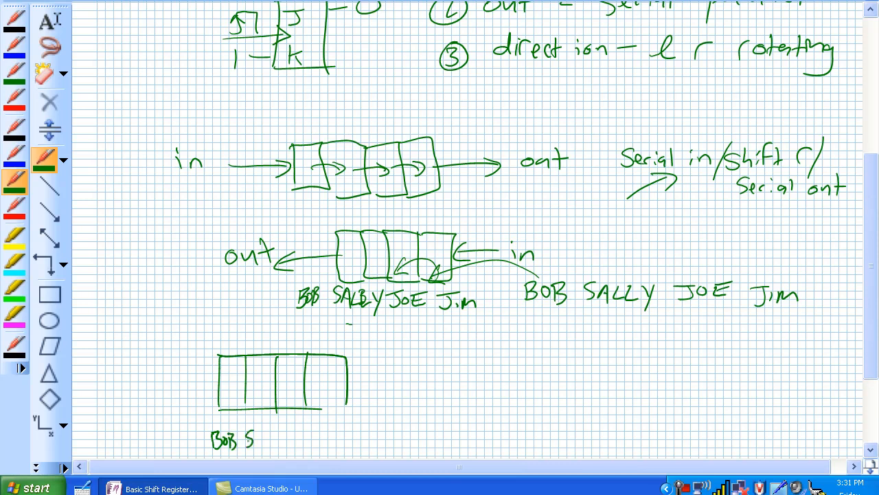
{"action": "type", "text": "ALLY"}
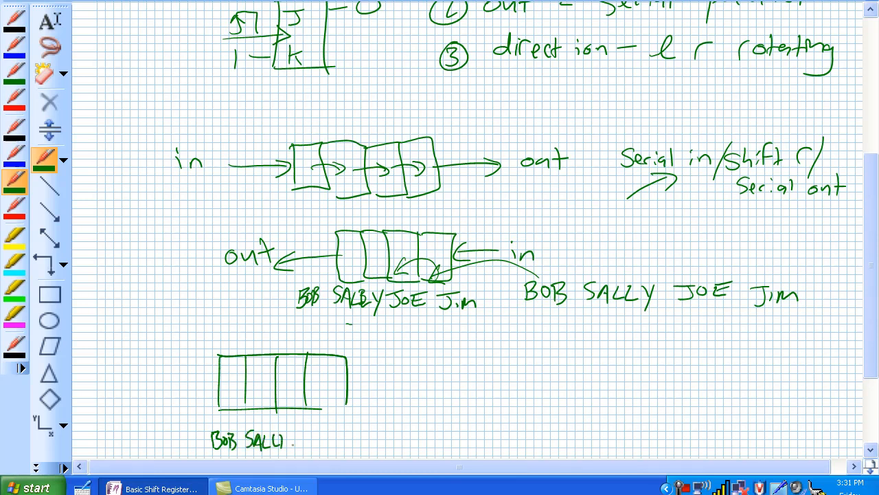
{"action": "type", "text": "Jo"}
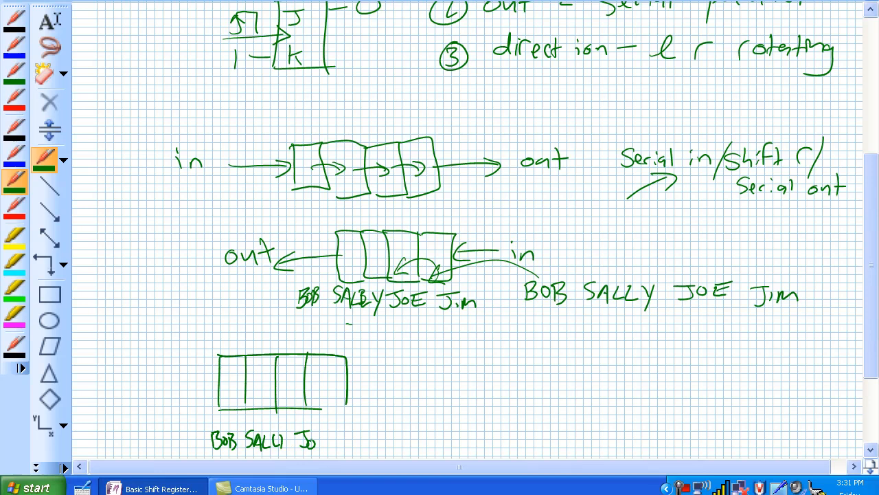
{"action": "type", "text": "Jn"}
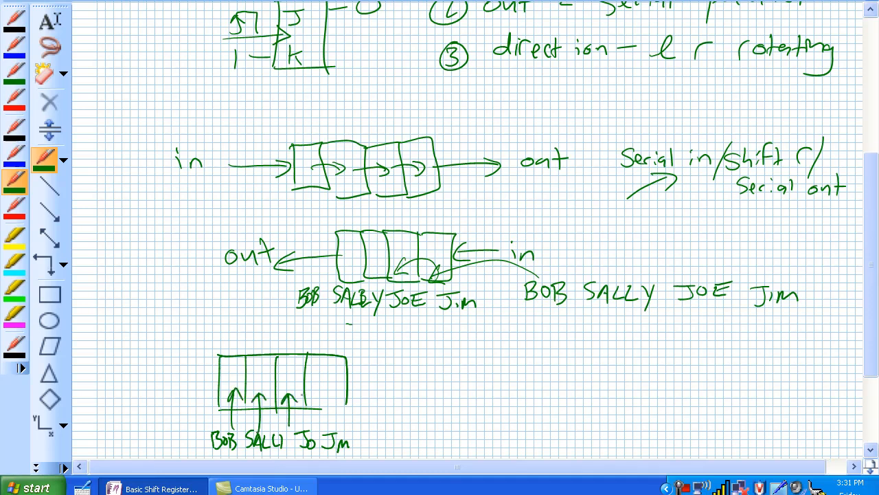
Add arrows up from the names and out above the cells, labelled 'paralel in / paralel out'.
{"action": "left_click_drag", "start_coordinate": [324, 426], "coordinate": [324, 395]}
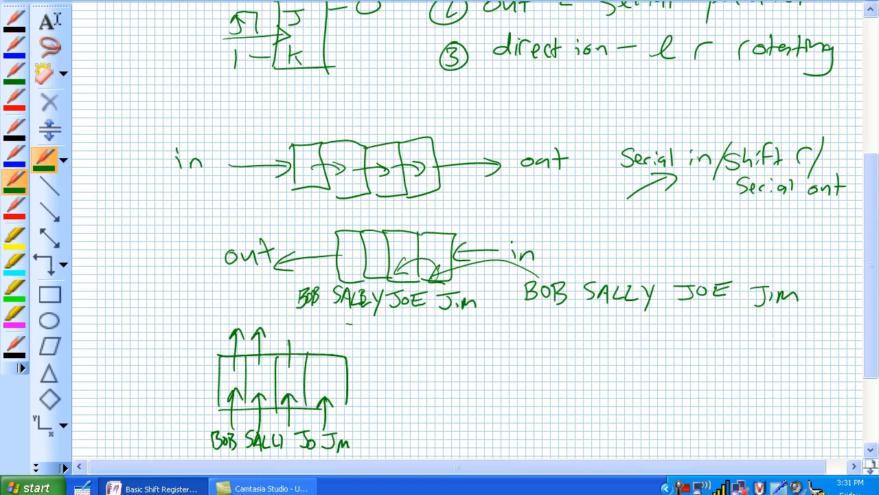
{"action": "left_click_drag", "start_coordinate": [323, 357], "coordinate": [328, 337]}
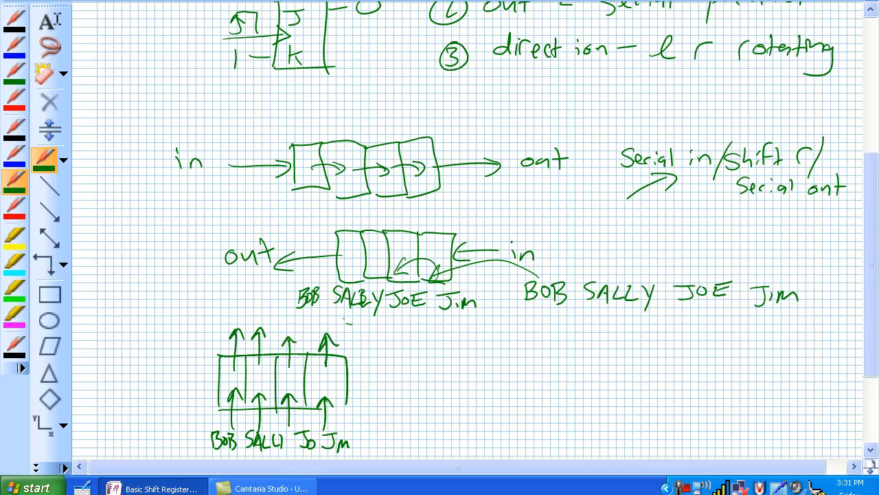
{"action": "left_click_drag", "start_coordinate": [459, 365], "coordinate": [454, 391]}
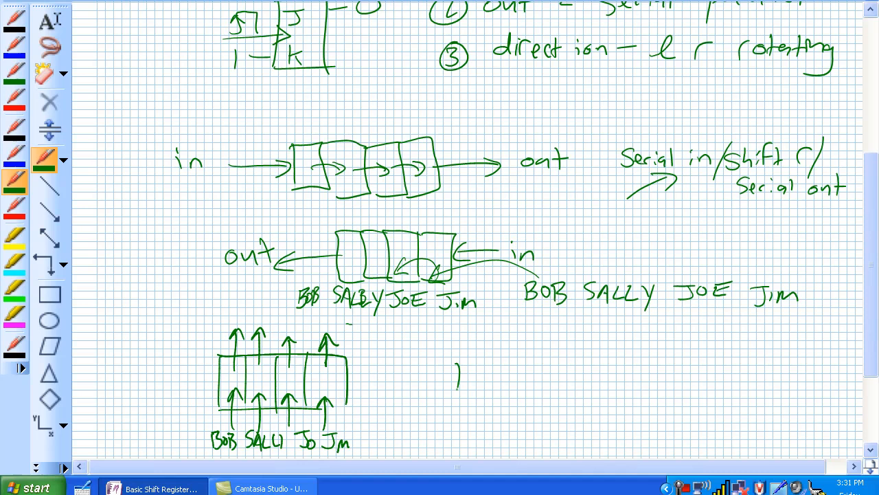
{"action": "type", "text": "Paralel in /"}
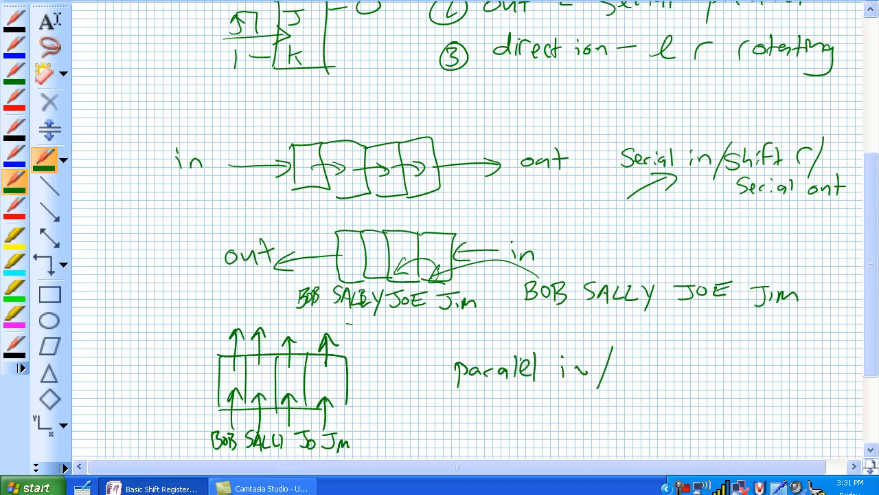
{"action": "type", "text": "paralel out"}
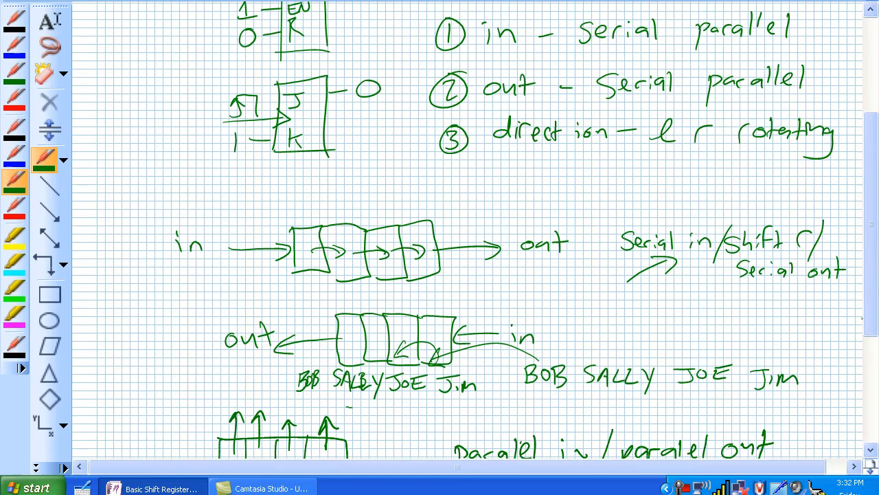
Draw a rightward output arrow from the third register for serial out.
{"action": "scroll", "scroll_direction": "down", "scroll_amount": 3}
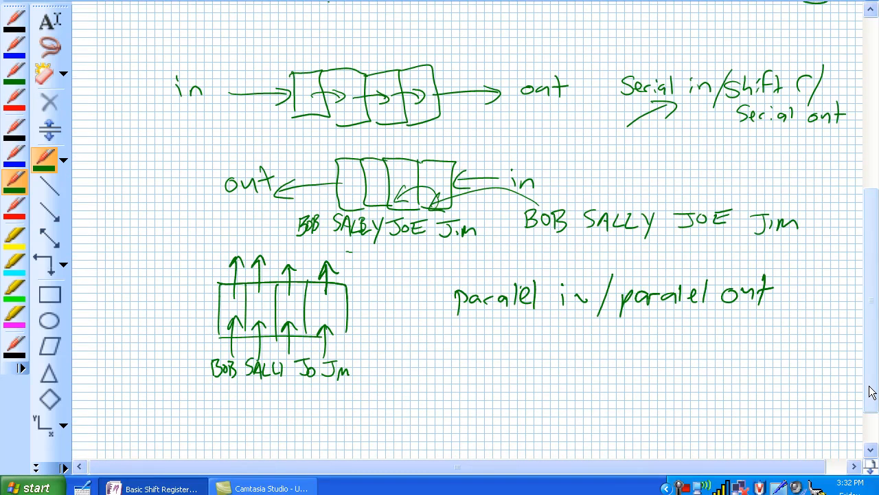
{"action": "mouse_move", "coordinate": [244, 275]}
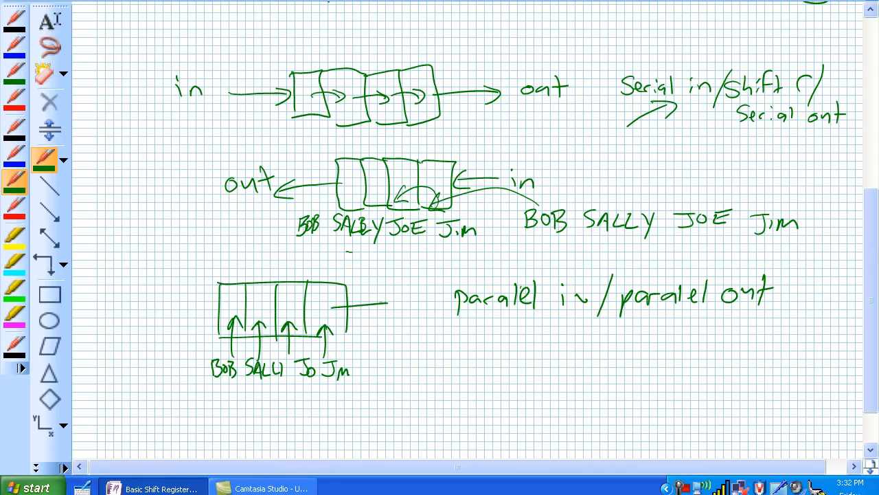
{"action": "left_click_drag", "start_coordinate": [337, 302], "coordinate": [385, 302]}
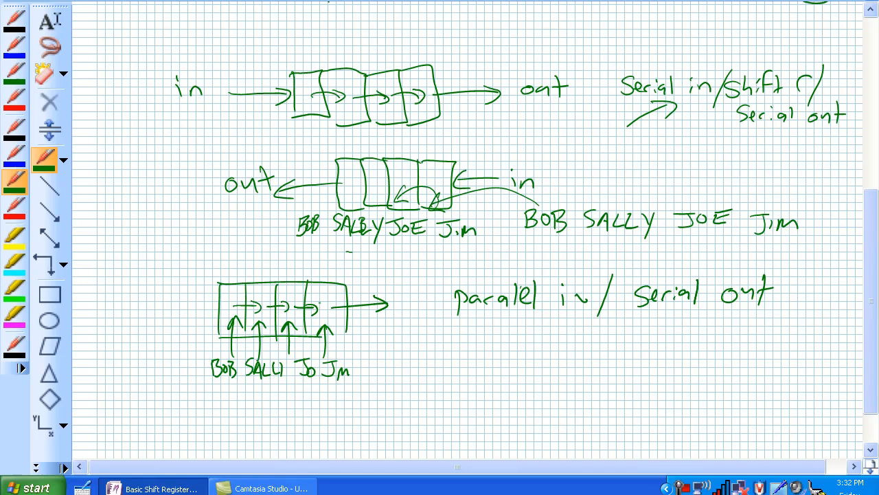
{"action": "scroll", "scroll_direction": "down", "scroll_amount": 3}
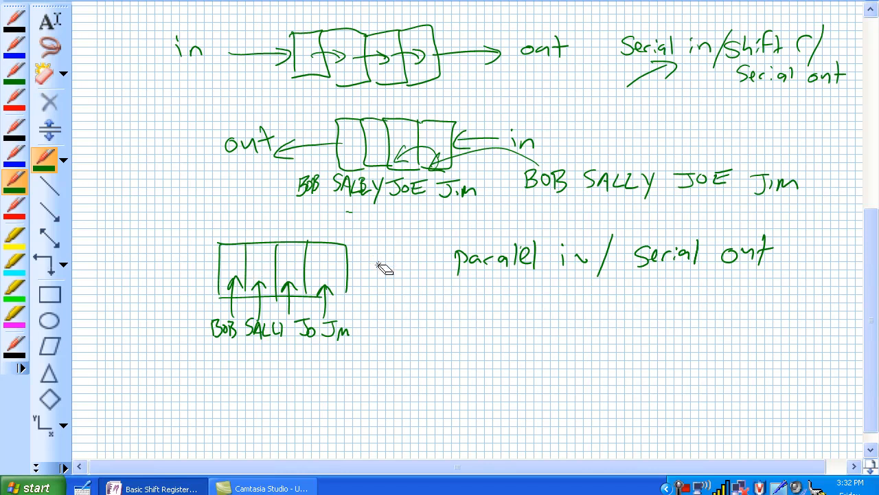
Erase the upward arrows and rewrite the label as 'serial in / paralel out'.
{"action": "left_click_drag", "start_coordinate": [385, 261], "coordinate": [330, 264]}
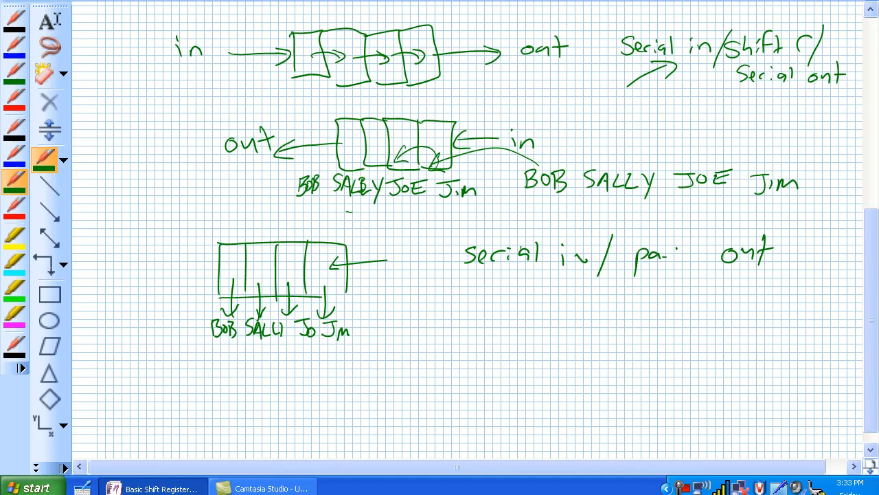
{"action": "type", "text": "ralel"}
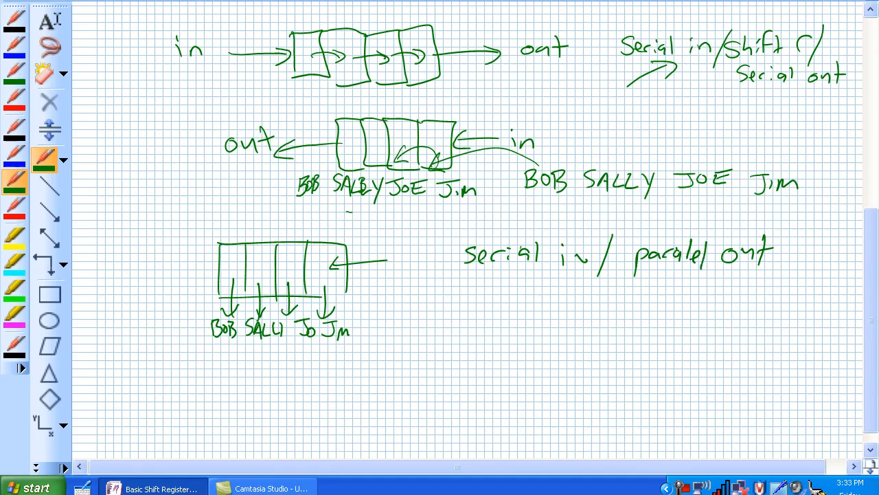
{"action": "scroll", "scroll_direction": "down", "scroll_amount": 3}
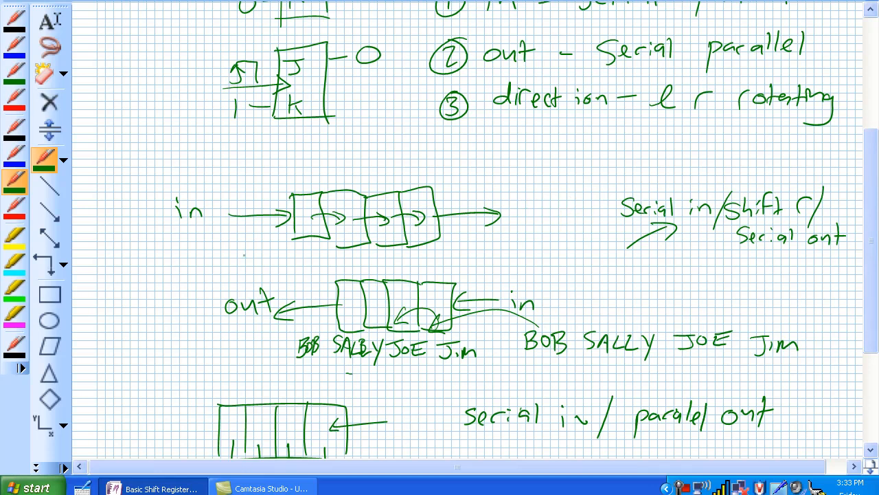
Draw a feedback loop around the first register and label it 'Right'.
{"action": "left_click_drag", "start_coordinate": [240, 258], "coordinate": [481, 258]}
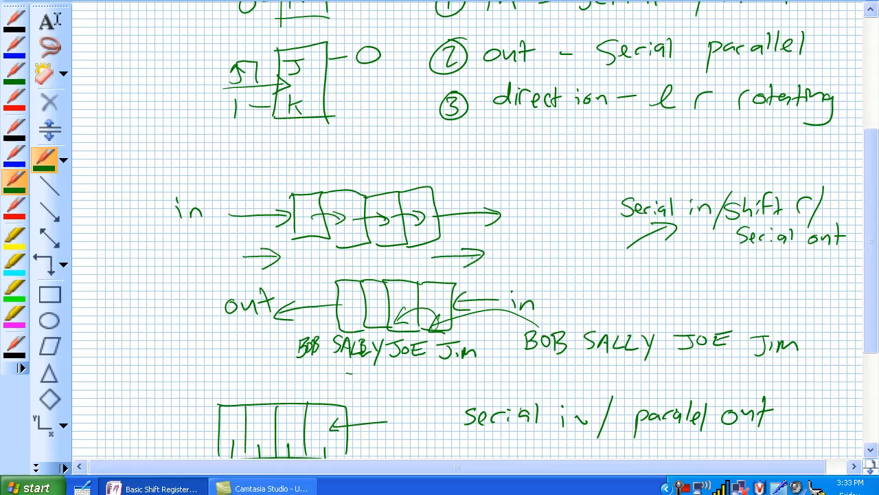
{"action": "left_click_drag", "start_coordinate": [296, 138], "coordinate": [501, 213]}
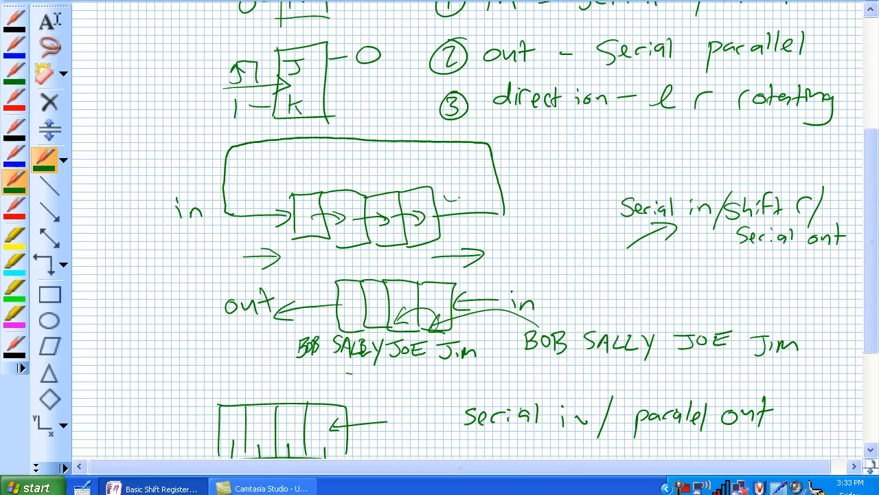
{"action": "left_click_drag", "start_coordinate": [467, 199], "coordinate": [419, 165]}
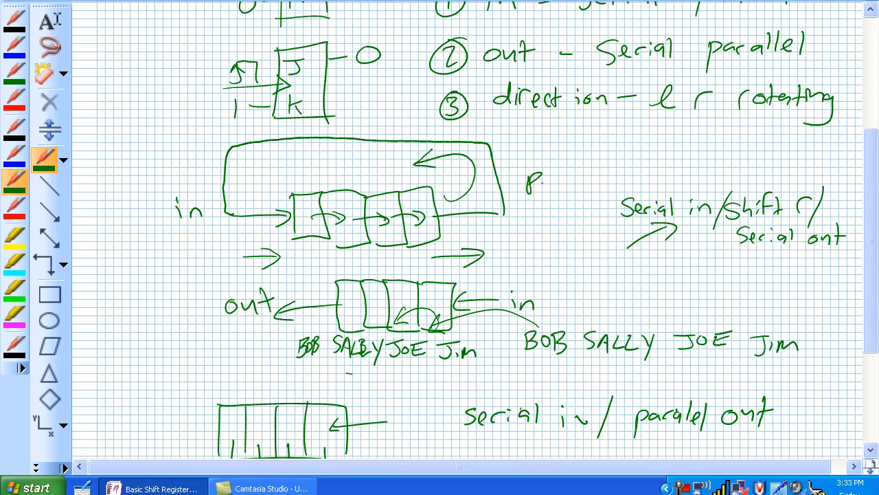
{"action": "type", "text": "Right"}
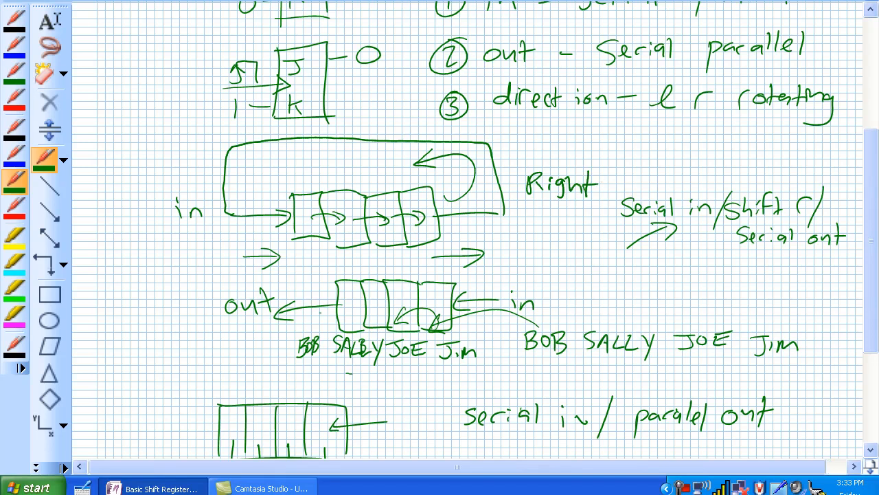
Draw a wraparound loop around the second register labelled 'left'.
{"action": "left_click_drag", "start_coordinate": [285, 257], "coordinate": [481, 309]}
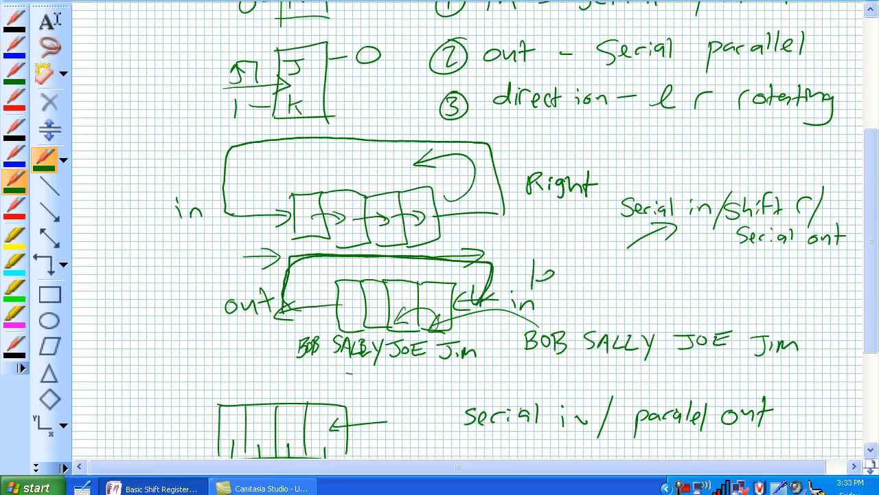
{"action": "type", "text": "left"}
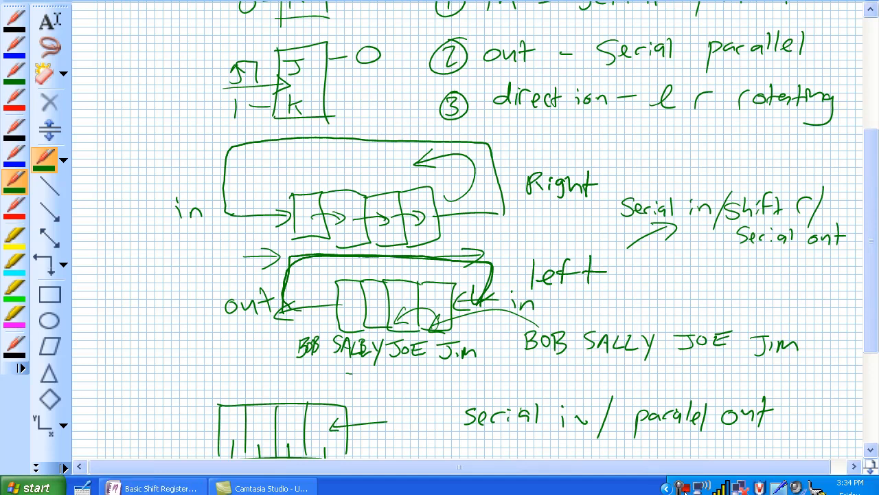
{"action": "left_click", "coordinate": [376, 487]}
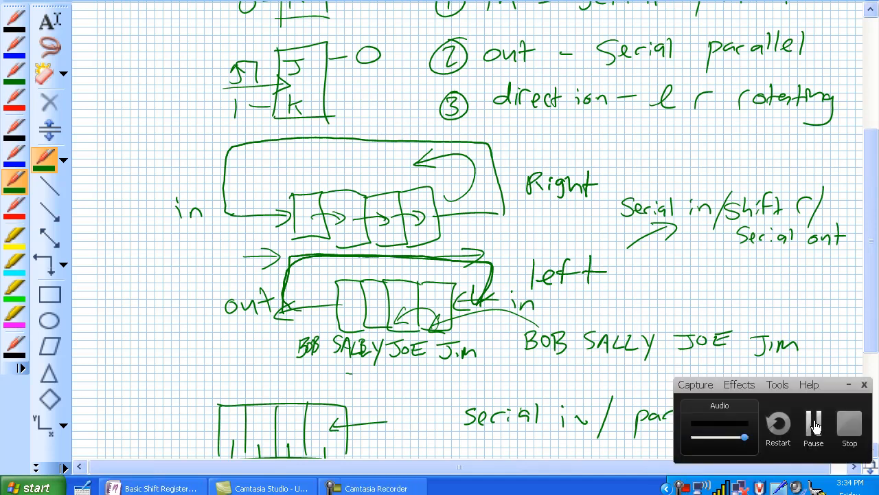